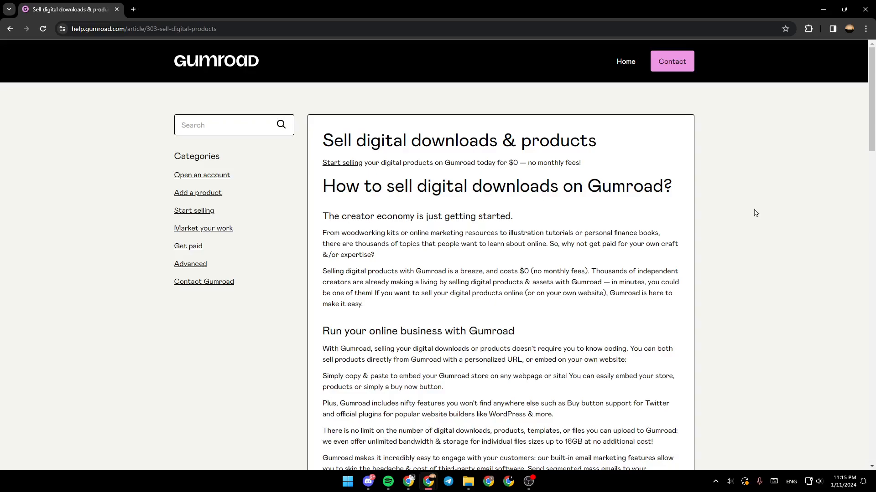
mouse_move(759, 211)
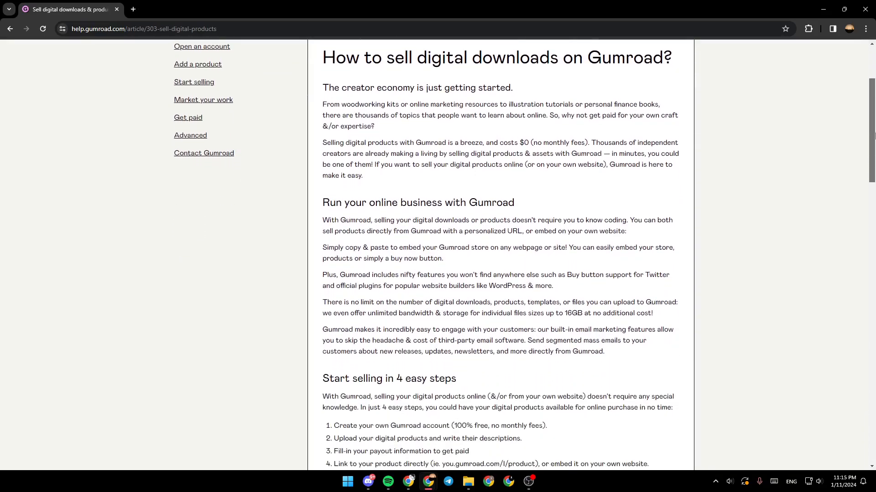
scroll(down, 3)
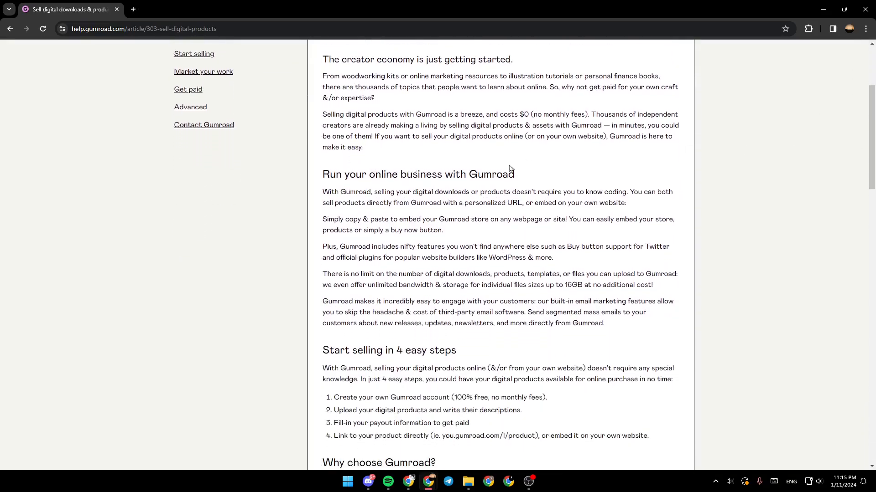
scroll(down, 3)
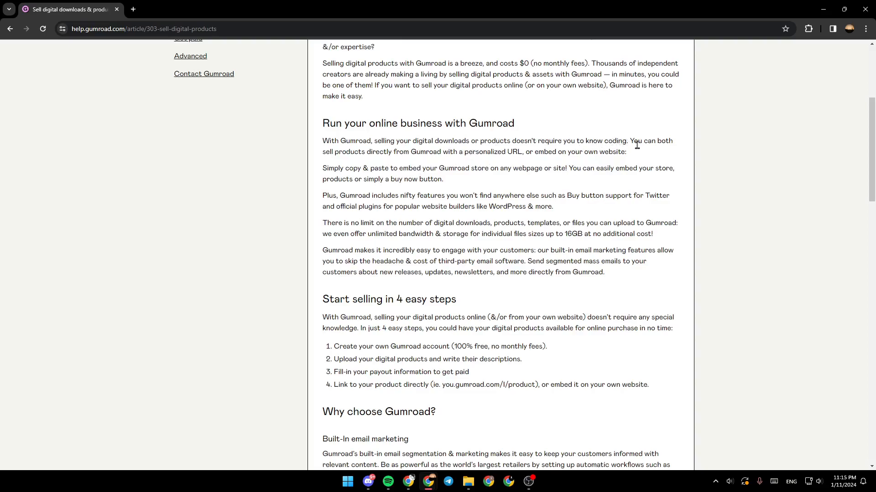
mouse_move(363, 166)
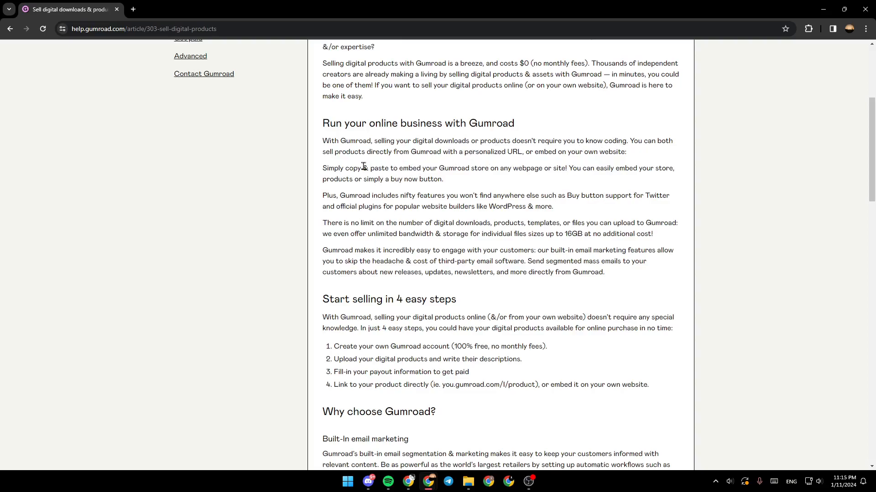
mouse_move(421, 164)
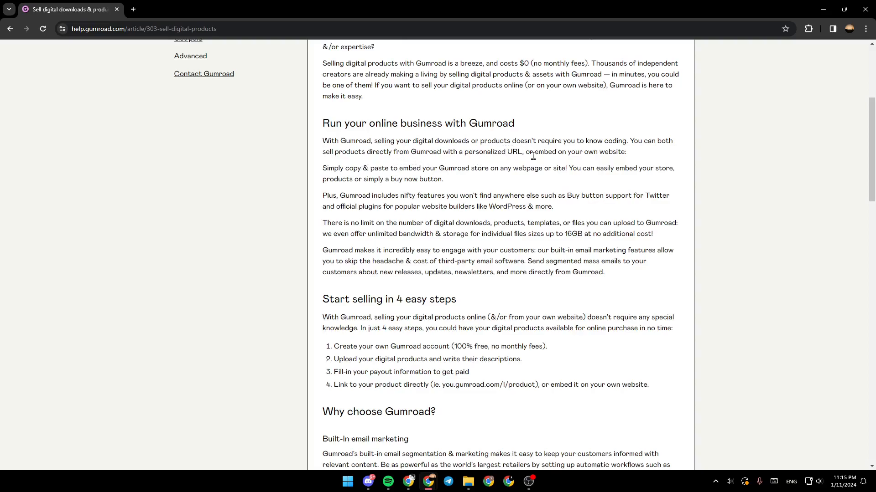
mouse_move(640, 155)
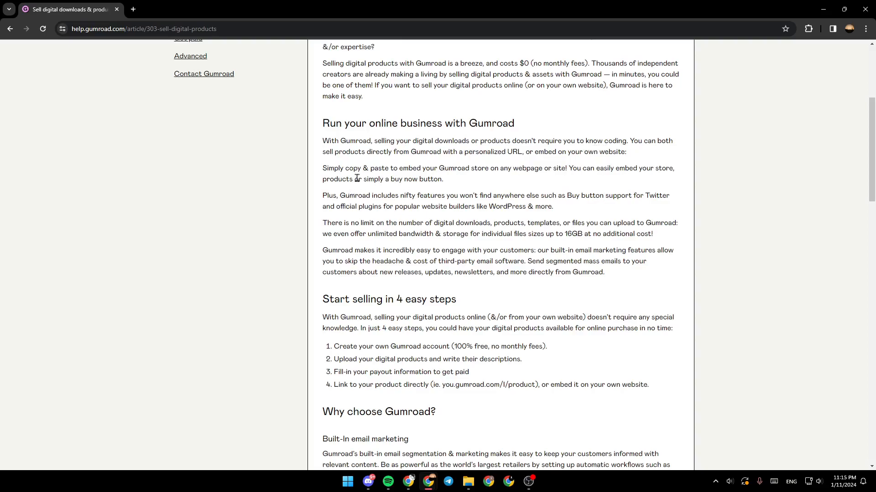
mouse_move(499, 186)
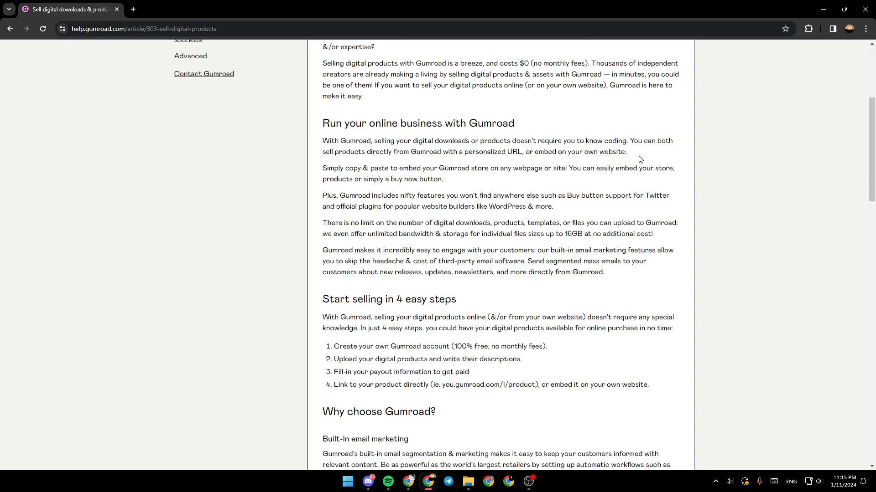
mouse_move(321, 202)
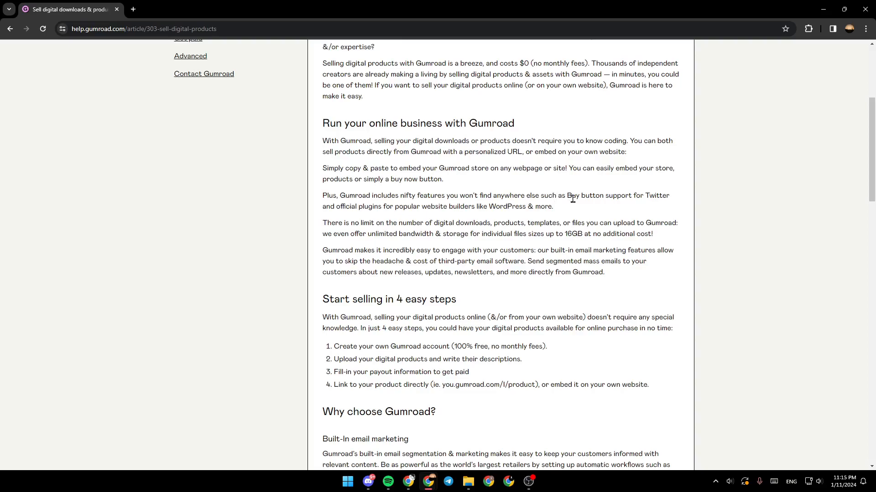
mouse_move(688, 207)
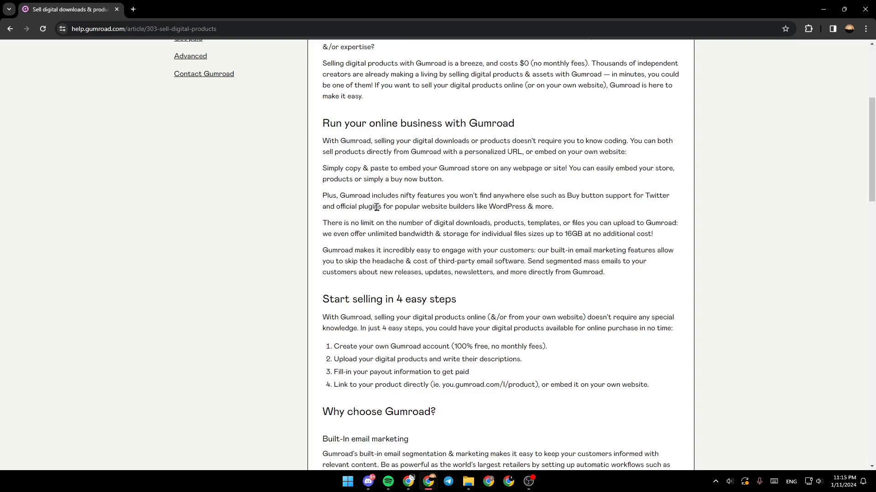
mouse_move(462, 220)
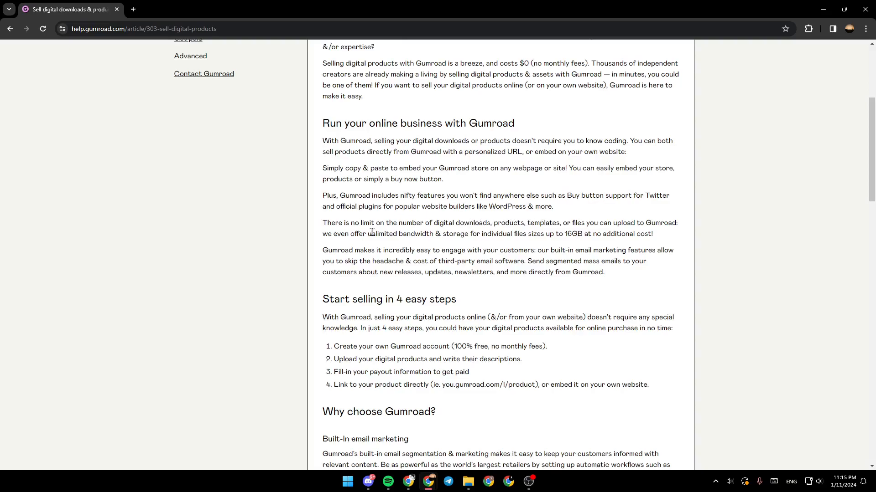
mouse_move(435, 232)
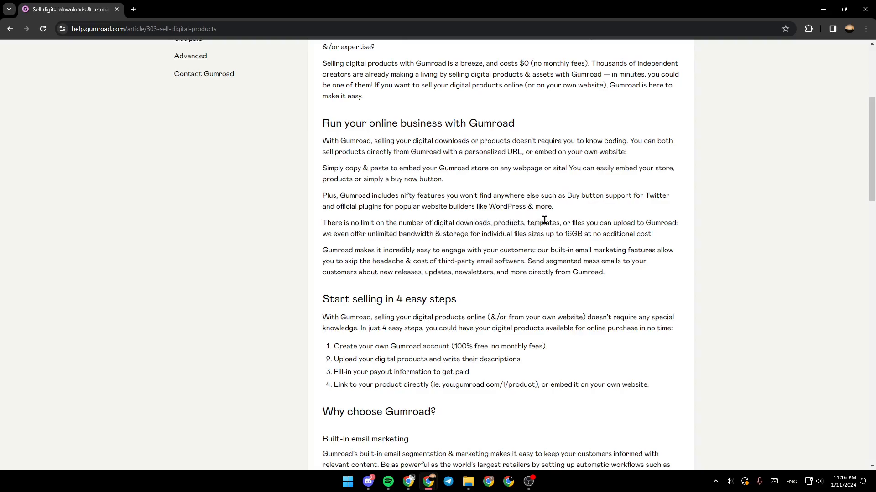
mouse_move(645, 224)
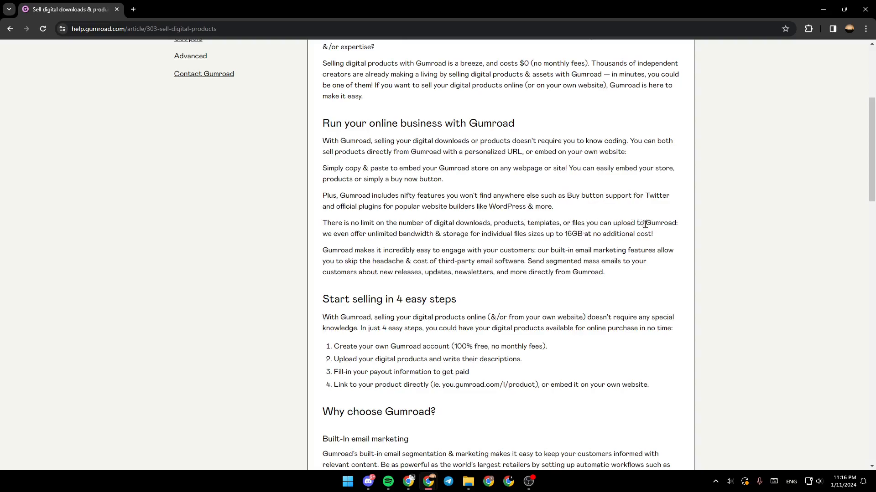
mouse_move(345, 244)
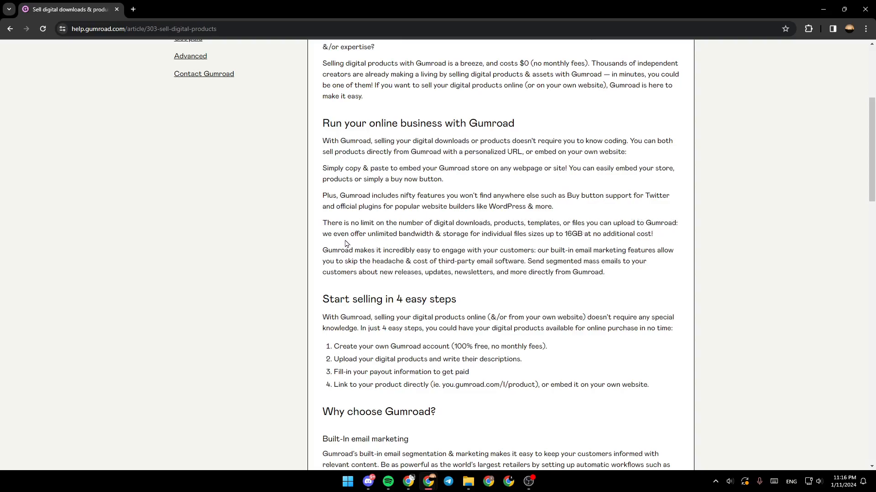
mouse_move(412, 242)
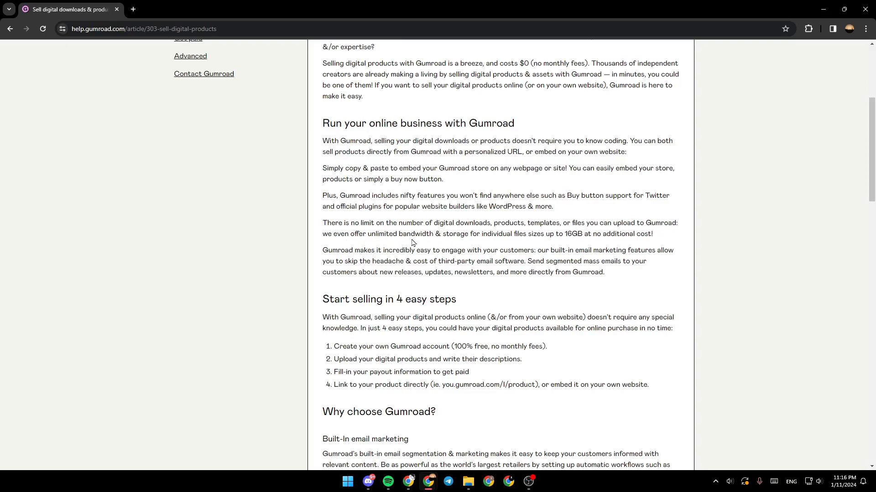
mouse_move(517, 247)
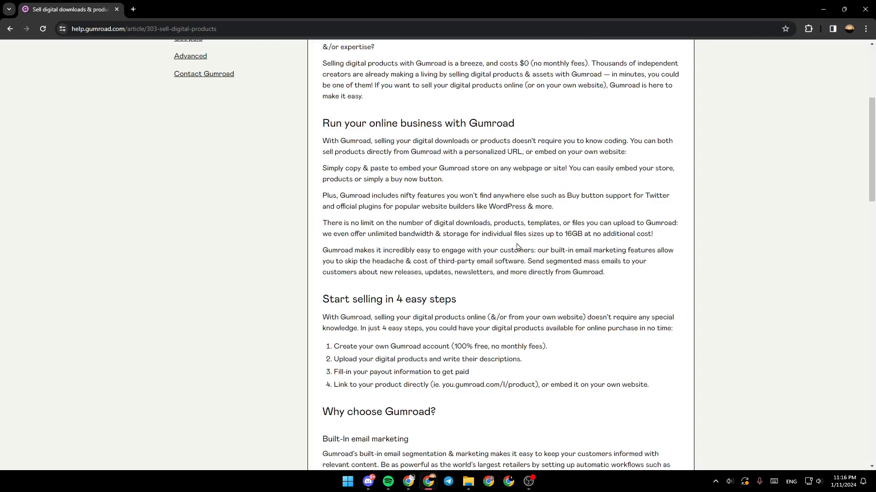
mouse_move(548, 244)
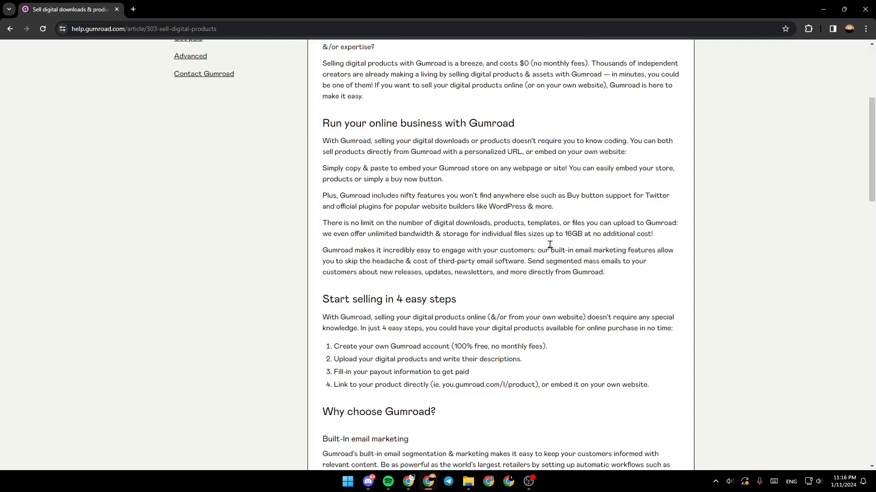
mouse_move(574, 245)
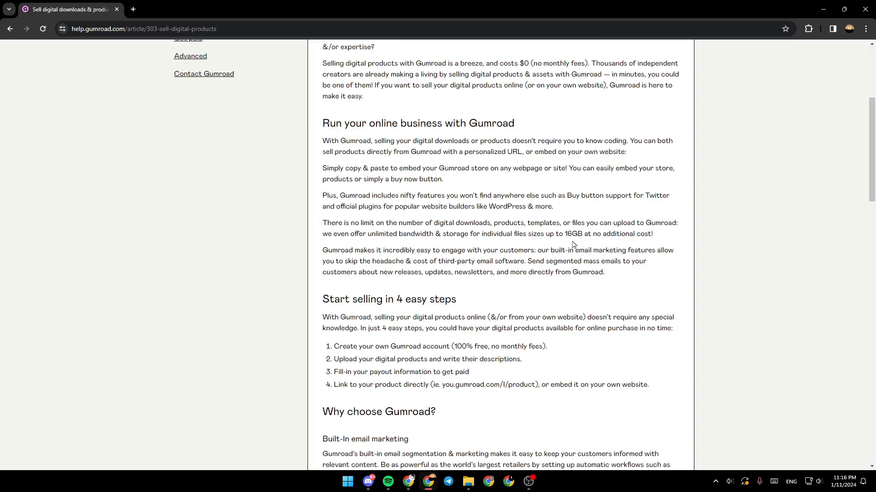
mouse_move(635, 236)
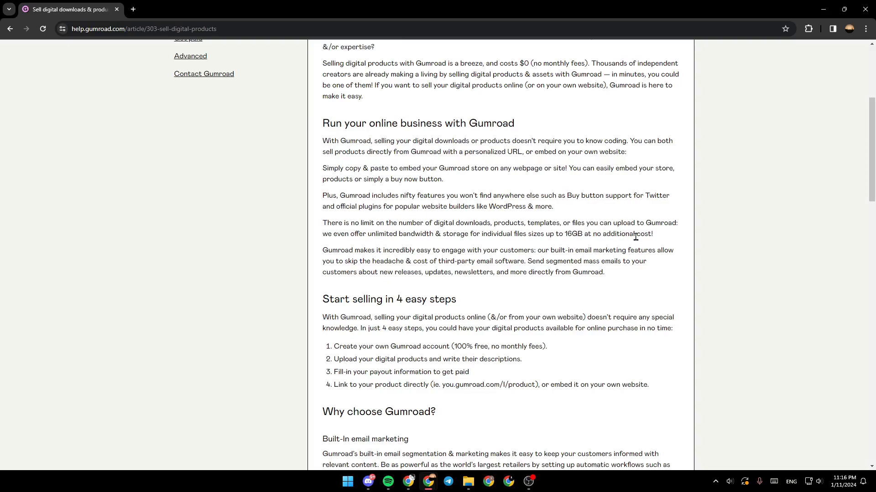
mouse_move(362, 259)
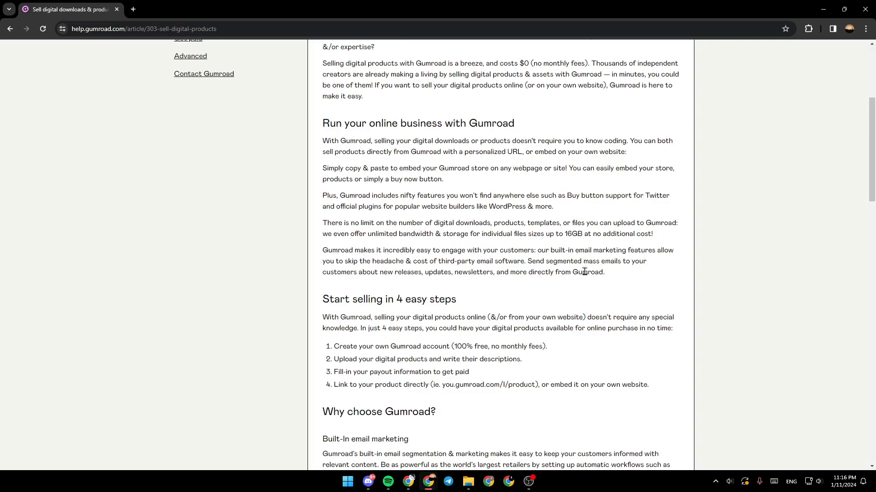
mouse_move(641, 259)
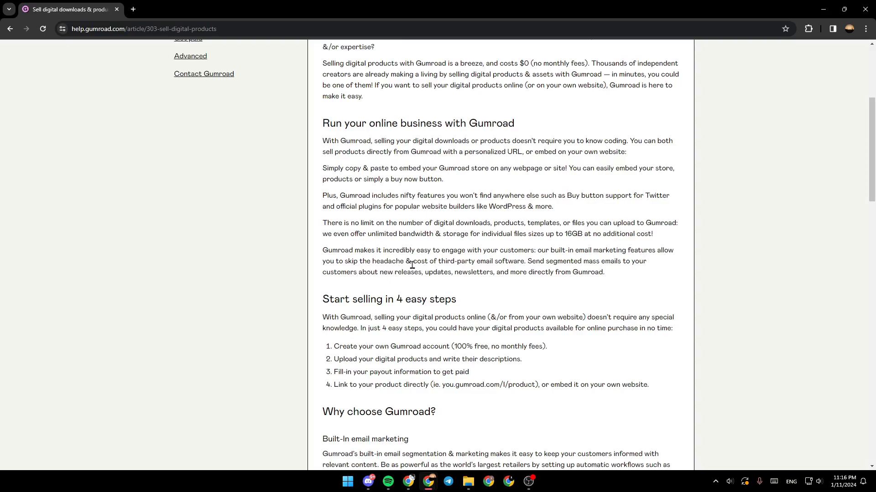
mouse_move(473, 270)
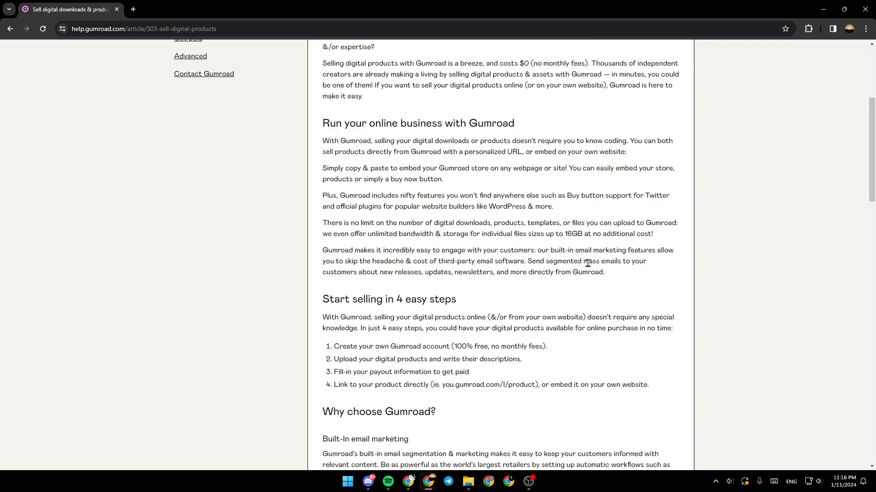
mouse_move(374, 274)
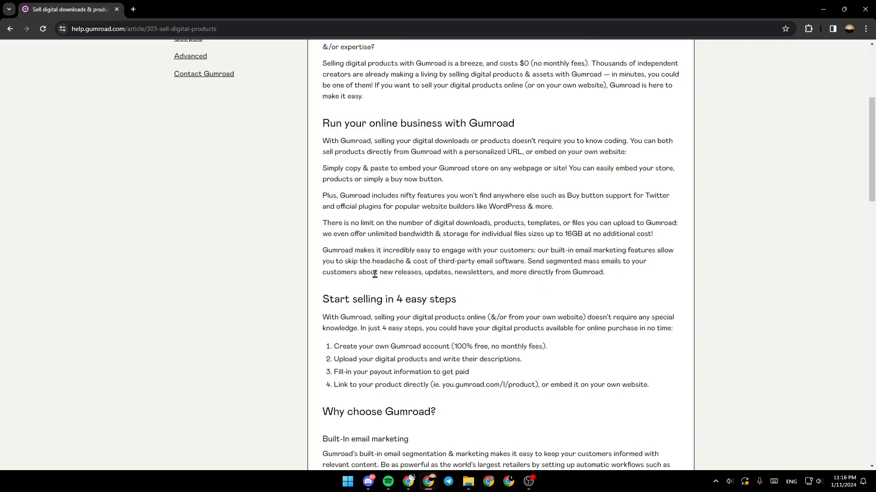
mouse_move(429, 273)
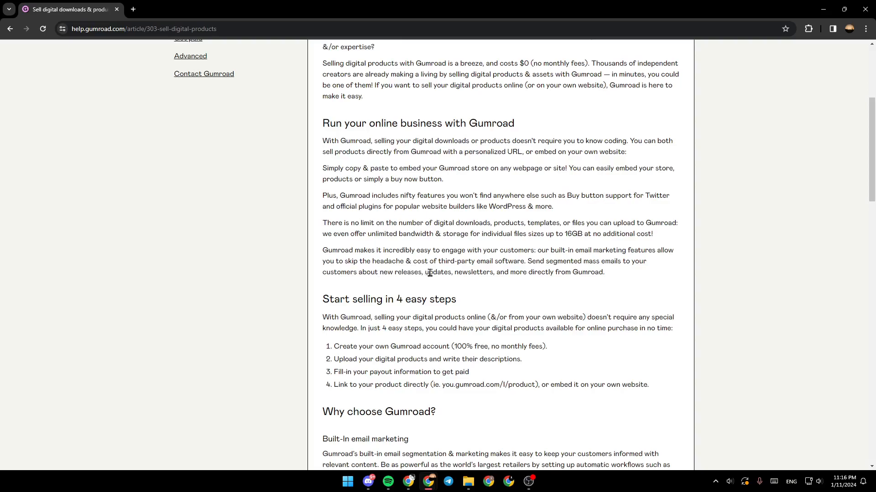
mouse_move(481, 284)
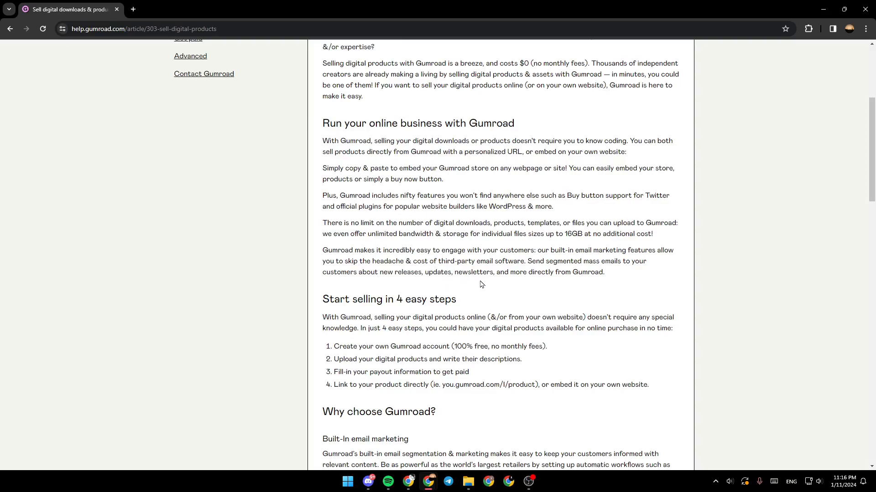
mouse_move(572, 270)
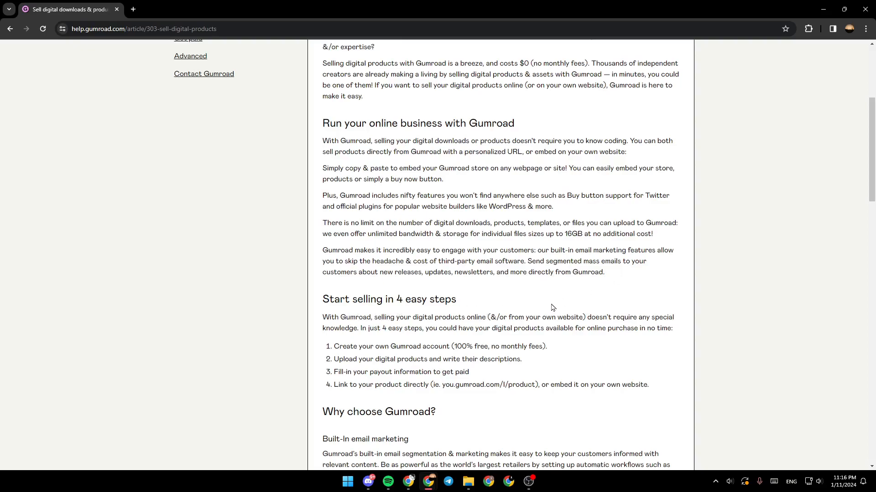
mouse_move(411, 341)
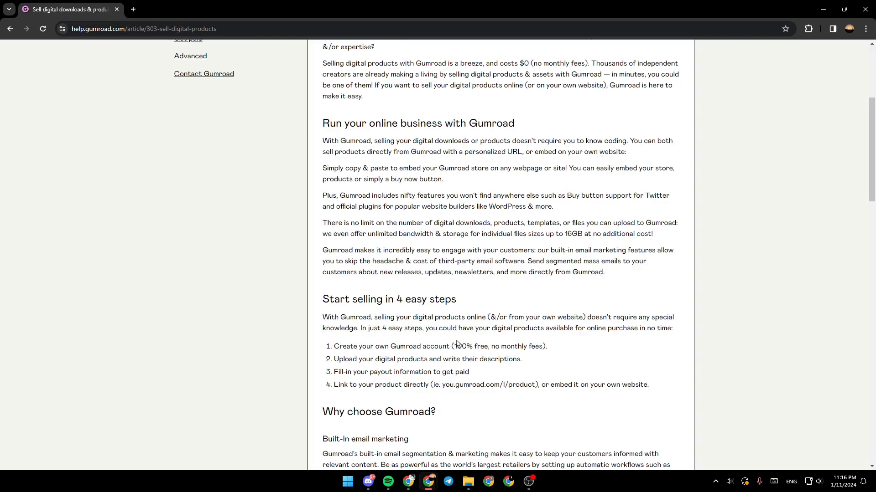
mouse_move(469, 343)
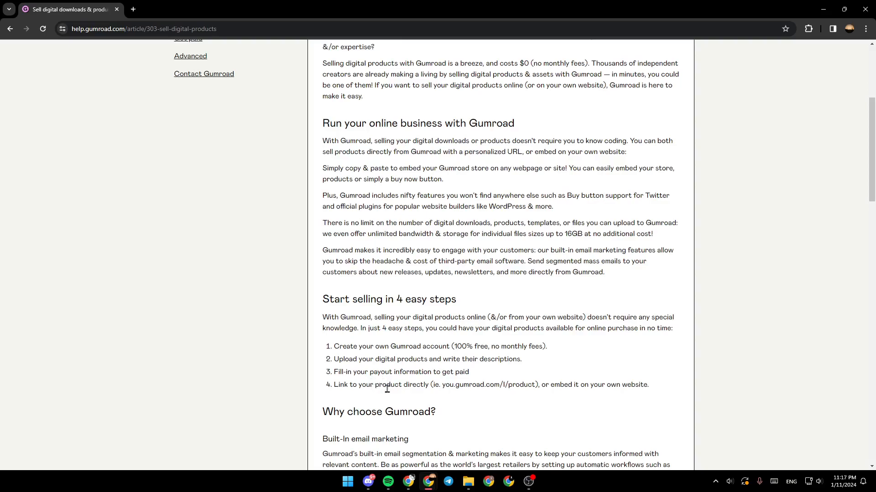
mouse_move(336, 406)
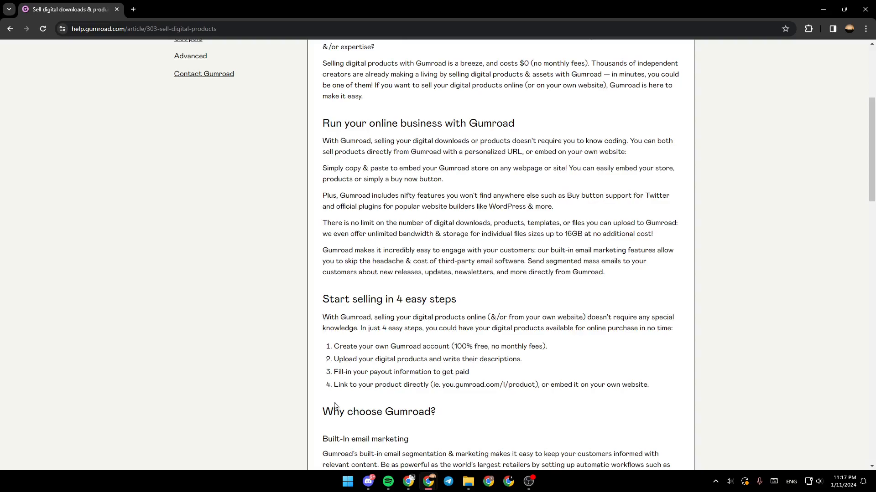
mouse_move(570, 403)
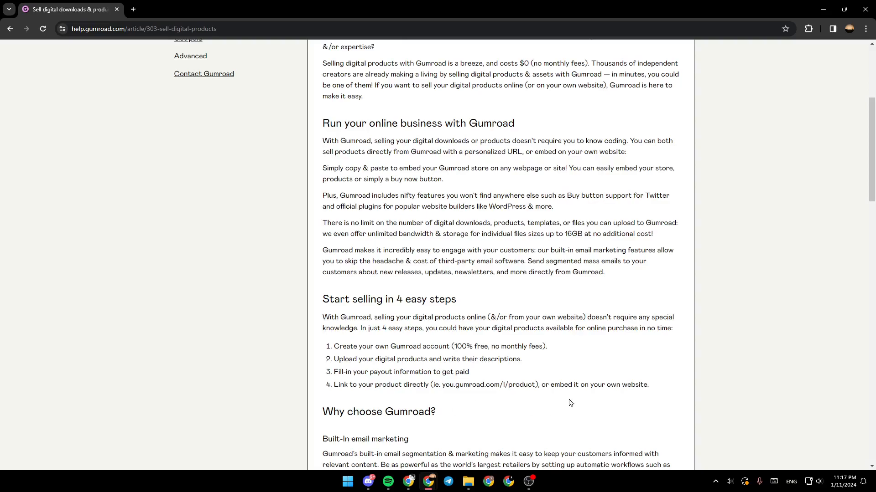